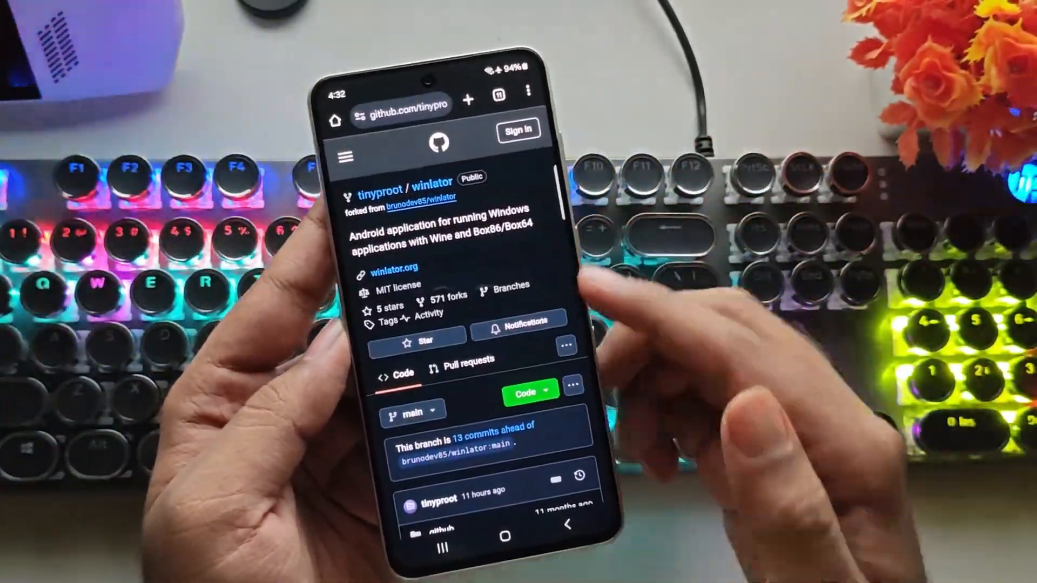
Scroll through the Winlator Tiny v9 release notes down to the Assets list with the APK.
{"action": "scroll", "scroll_direction": "down", "scroll_amount": 3}
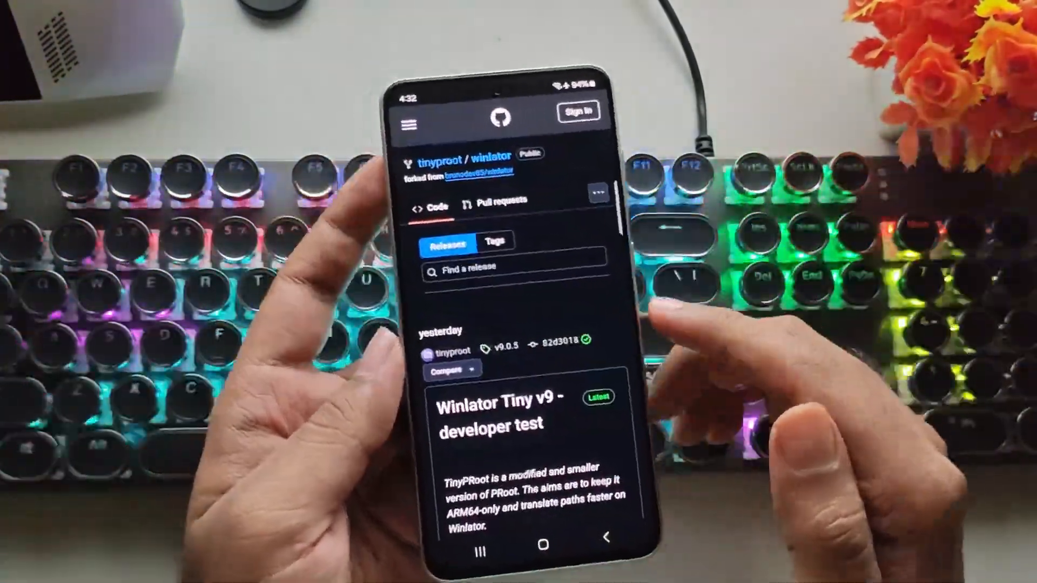
{"action": "scroll", "scroll_direction": "down", "scroll_amount": 3}
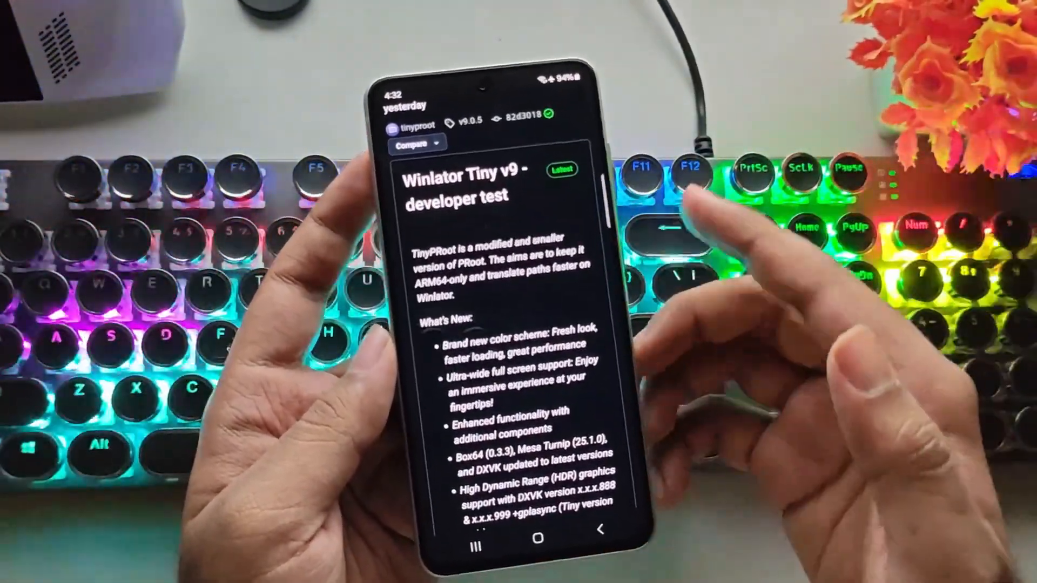
{"action": "scroll", "scroll_direction": "down", "scroll_amount": 3}
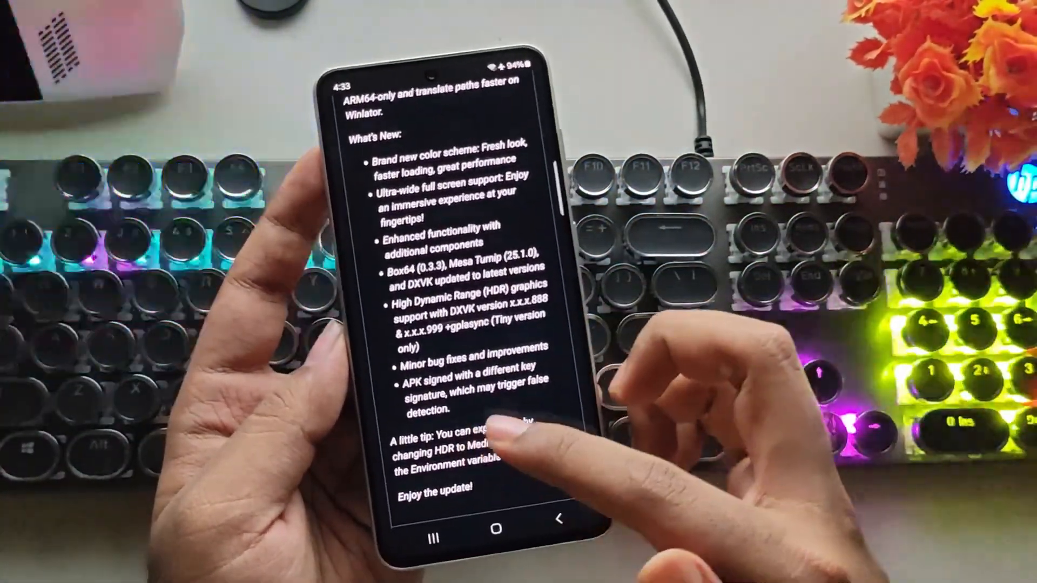
{"action": "scroll", "scroll_direction": "down", "scroll_amount": 3}
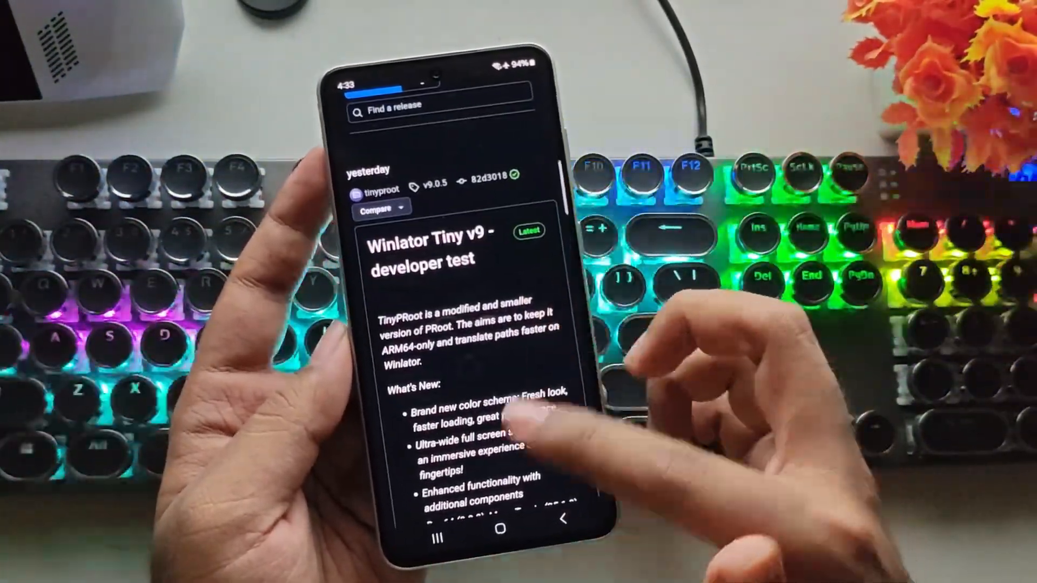
{"action": "scroll", "scroll_direction": "down", "scroll_amount": 3}
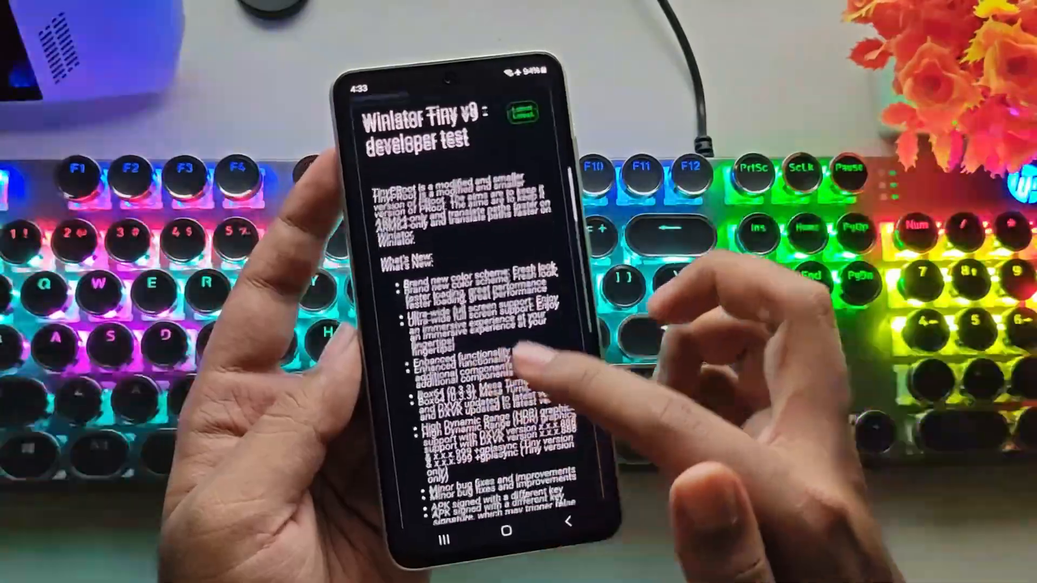
{"action": "scroll", "scroll_direction": "down", "scroll_amount": 3}
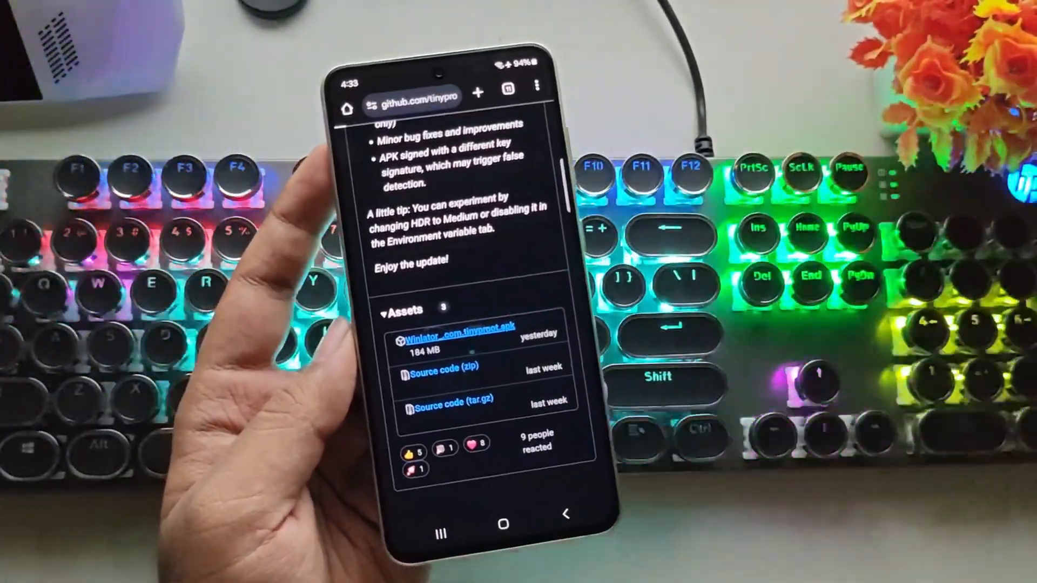
Download the Winlator Tiny APK asset, install it and launch the app.
{"action": "left_click", "coordinate": [456, 337]}
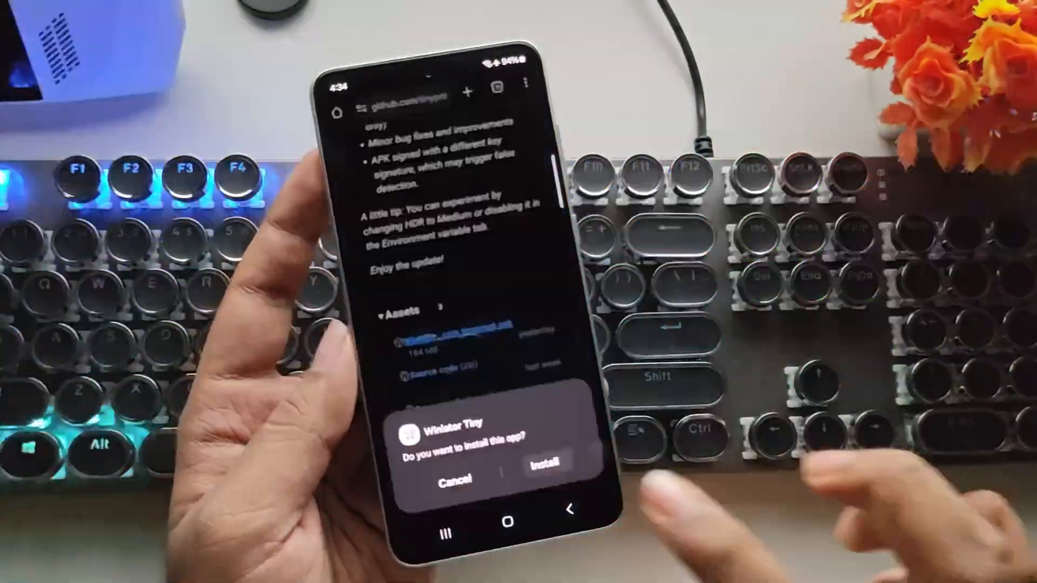
{"action": "left_click", "coordinate": [543, 460]}
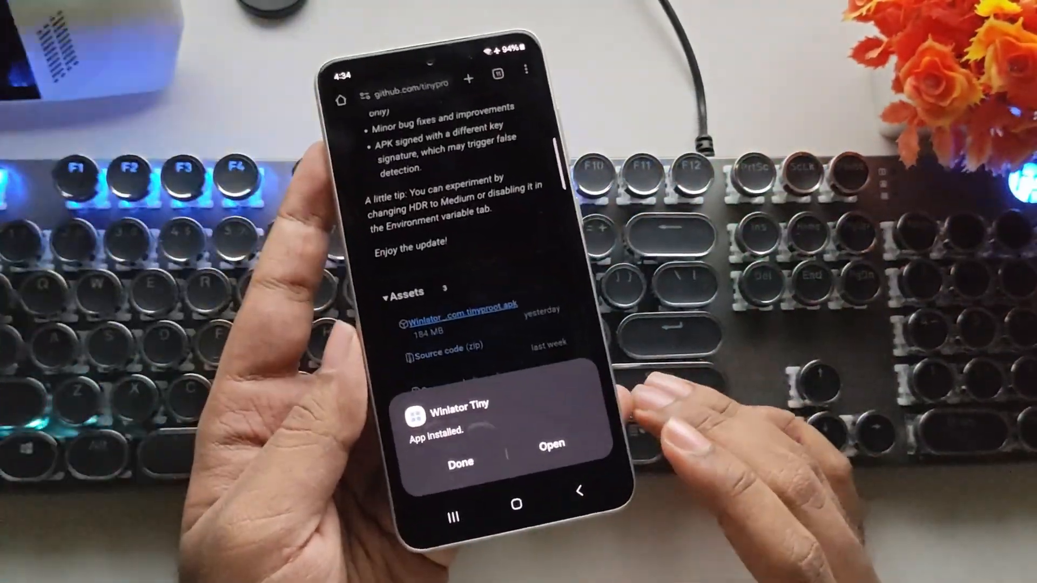
{"action": "left_click", "coordinate": [459, 461]}
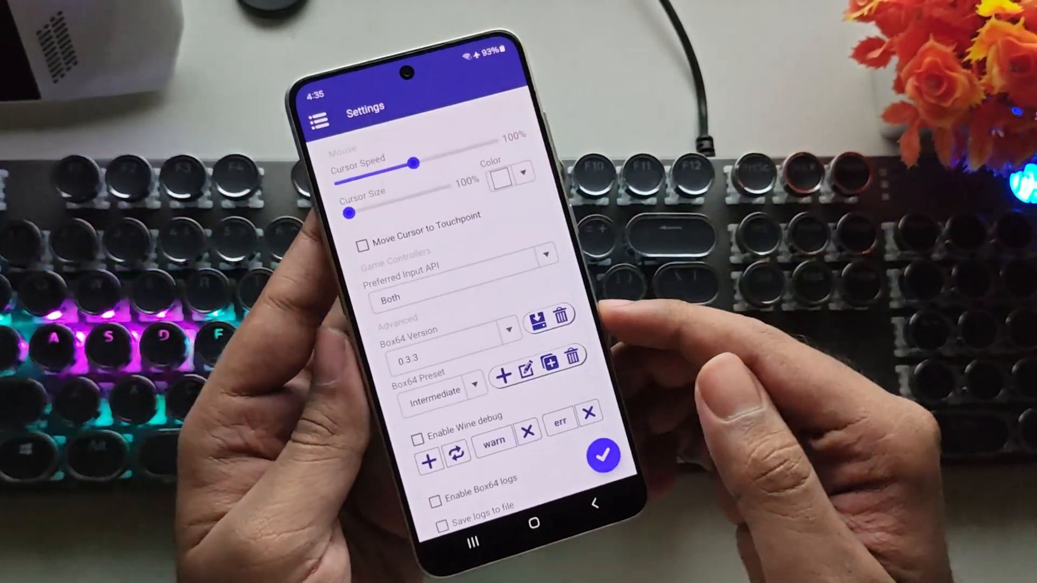
Install an older Box64 version from the Settings component list.
{"action": "scroll", "scroll_direction": "down", "scroll_amount": 3}
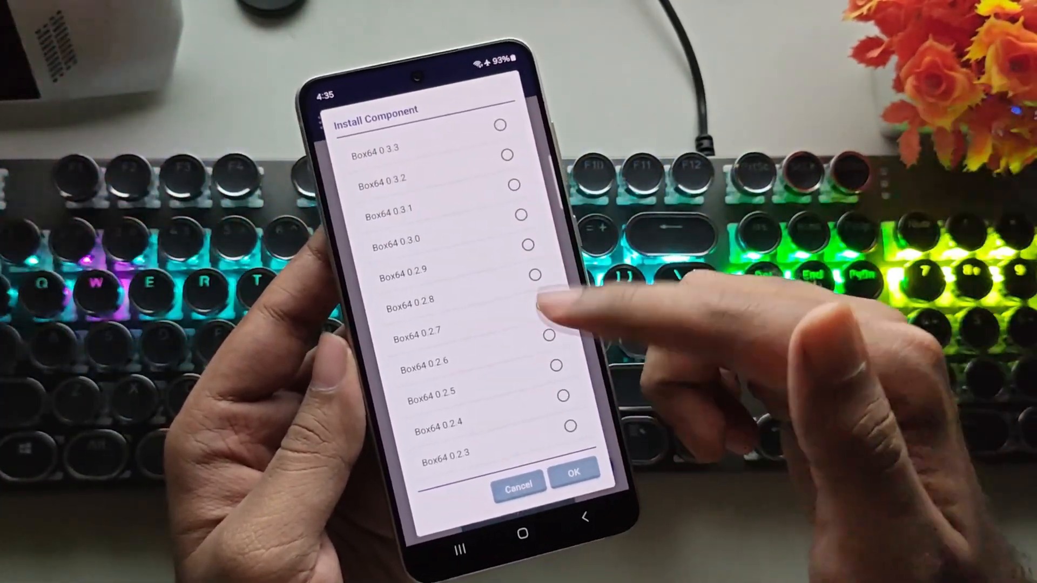
{"action": "left_click", "coordinate": [533, 274]}
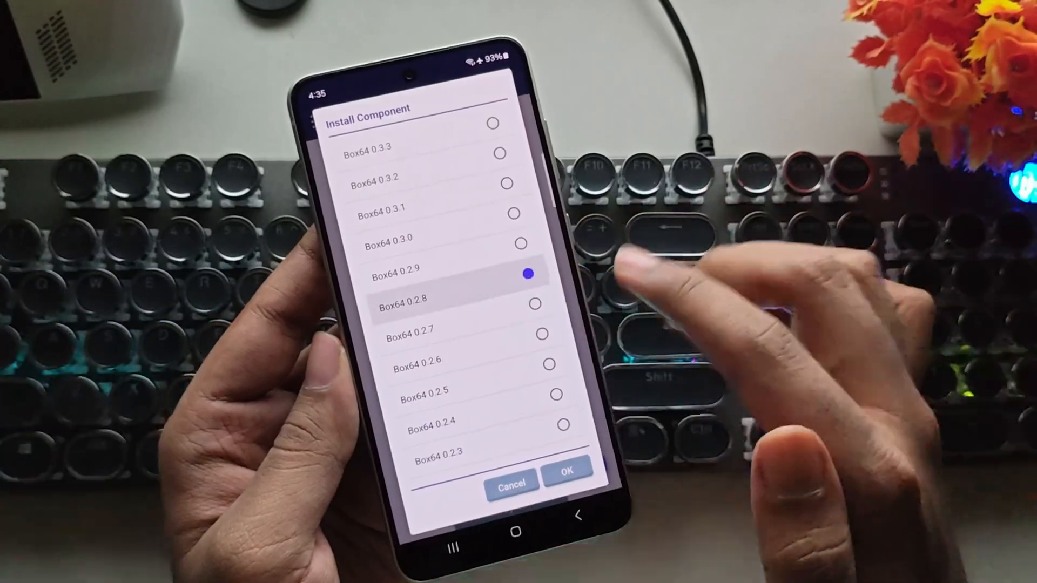
{"action": "left_click", "coordinate": [568, 467]}
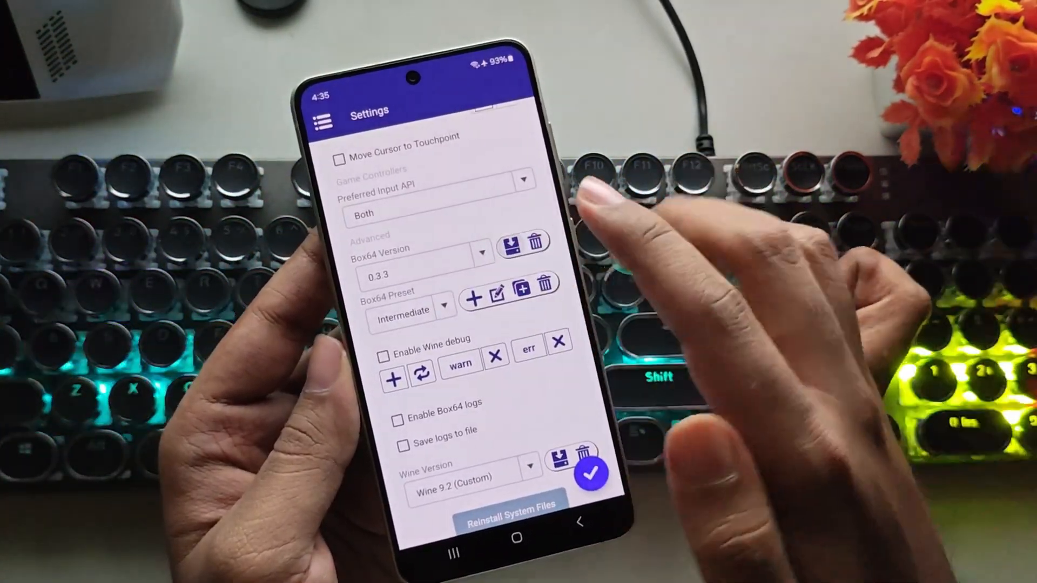
Start downloading Box64 0.3.2 from the installable versions list.
{"action": "left_click", "coordinate": [482, 253]}
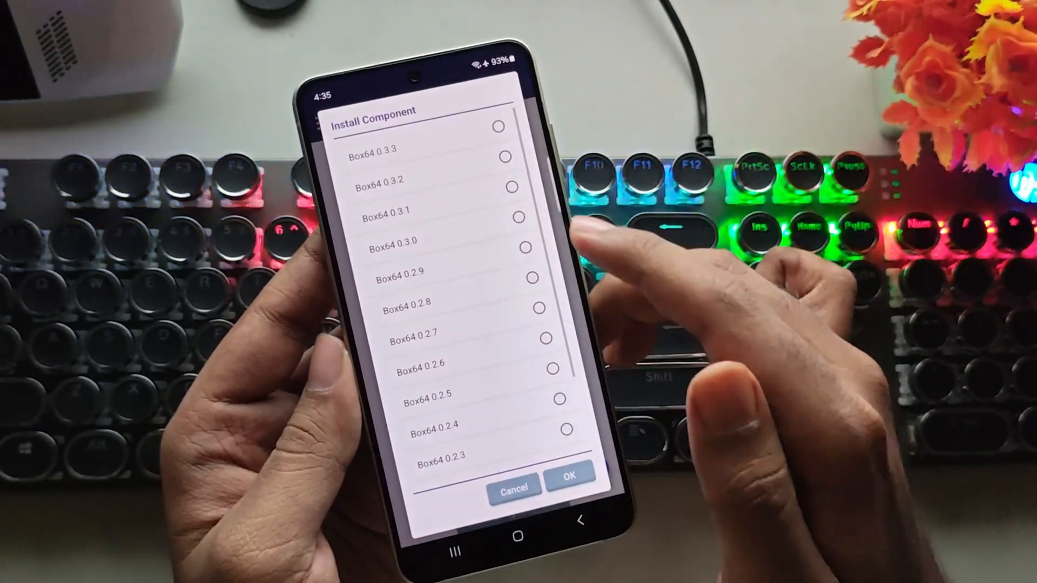
{"action": "left_click", "coordinate": [515, 187]}
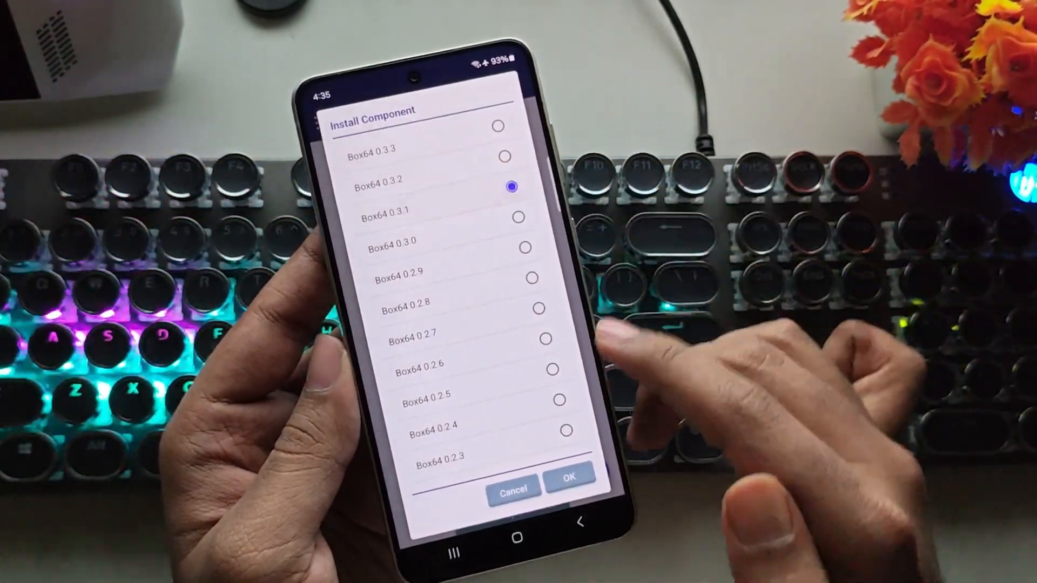
{"action": "left_click", "coordinate": [569, 476]}
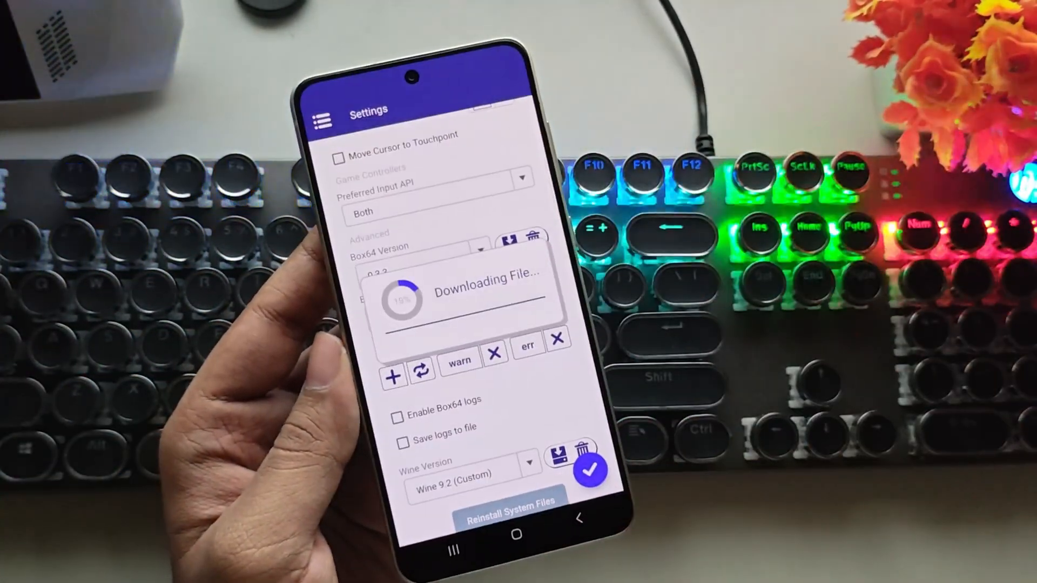
Select Box64 0.3.2 and switch the Box64 preset to Performance.
{"action": "left_click", "coordinate": [482, 250]}
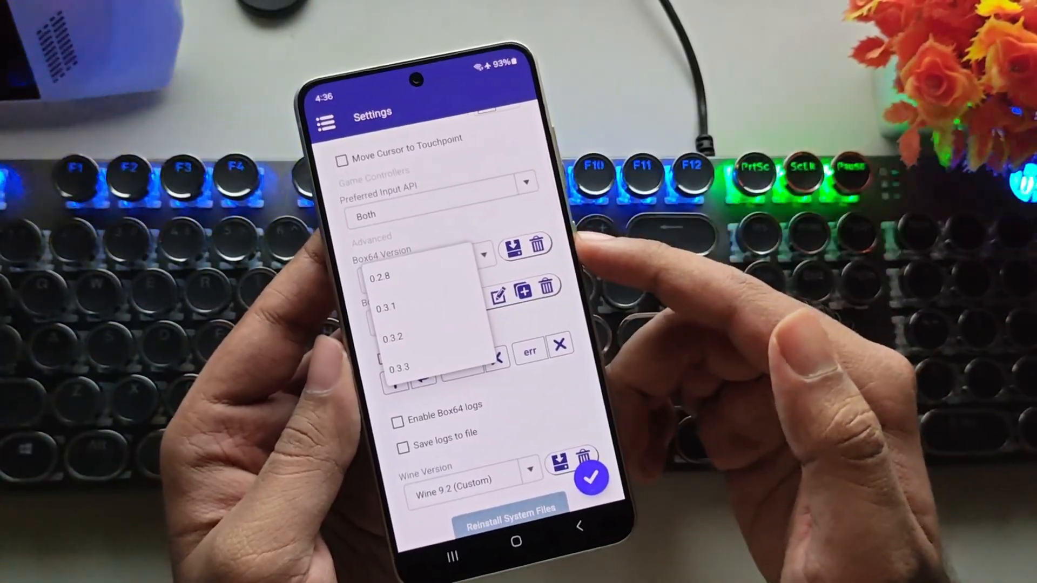
{"action": "left_click", "coordinate": [391, 337]}
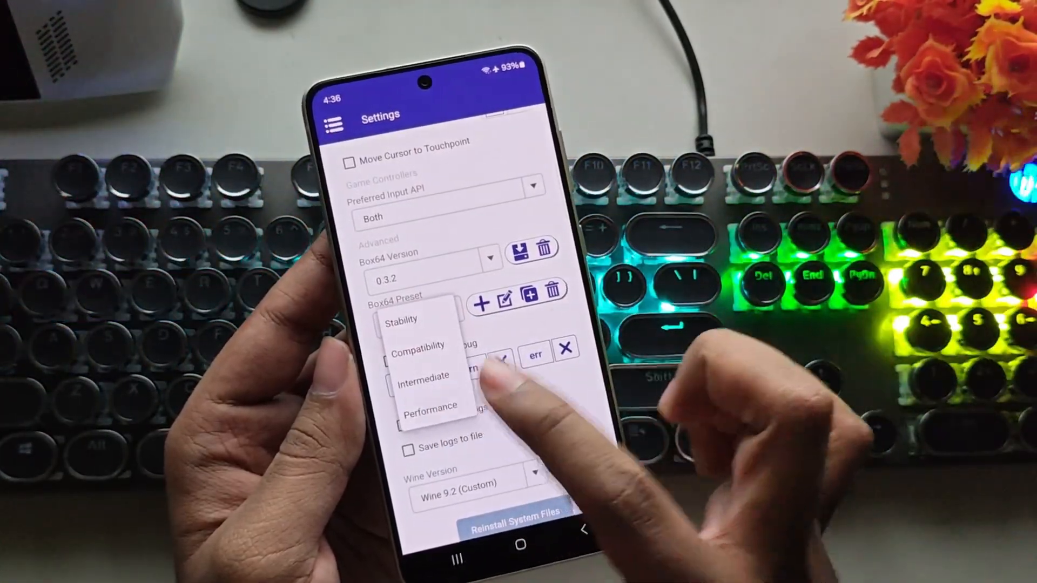
{"action": "left_click", "coordinate": [429, 405]}
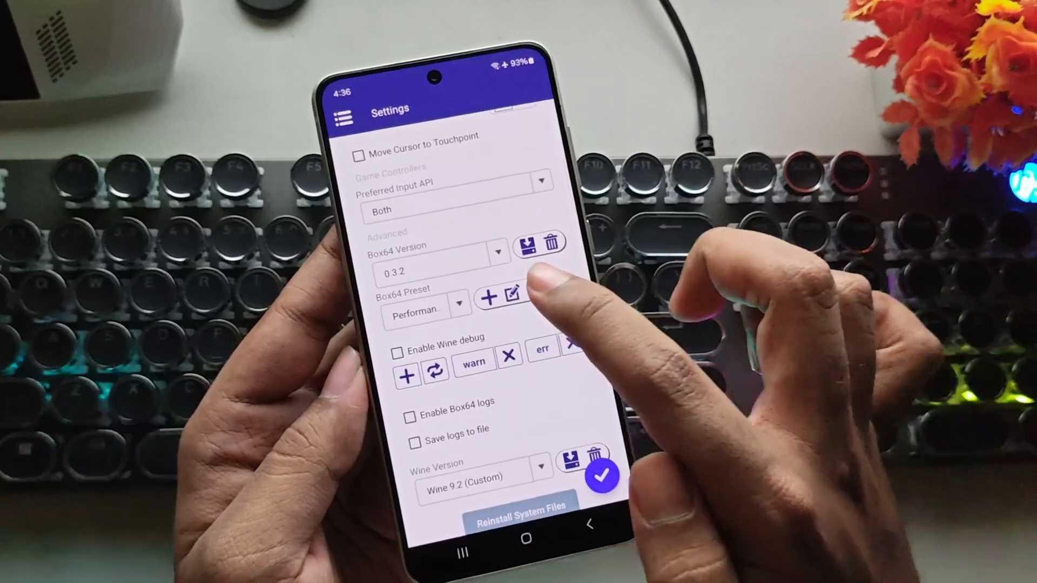
Create the editable Performance (1) preset copy, adjust its variables and confirm.
{"action": "left_click", "coordinate": [519, 298]}
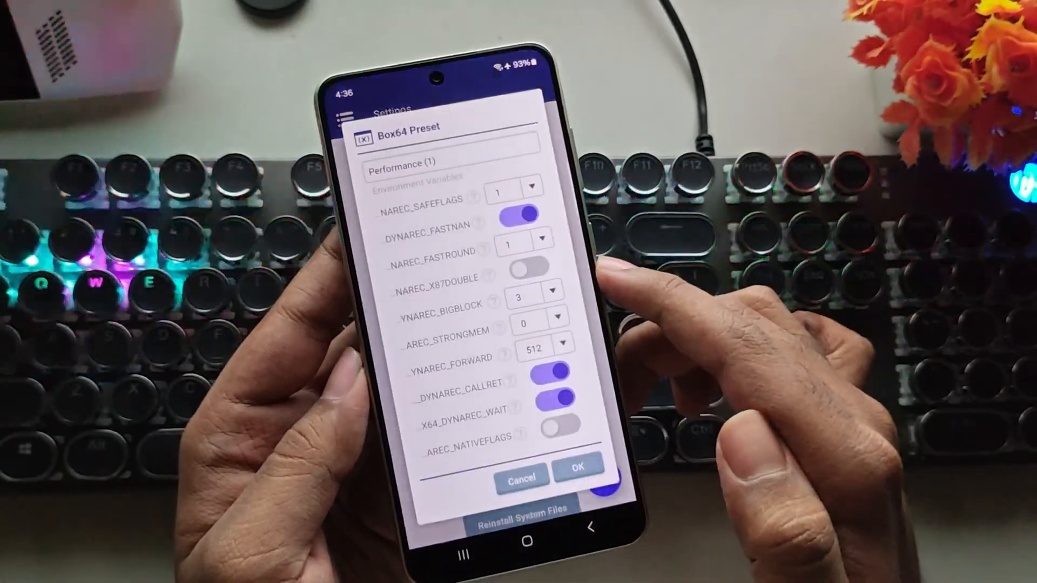
{"action": "left_click", "coordinate": [512, 187]}
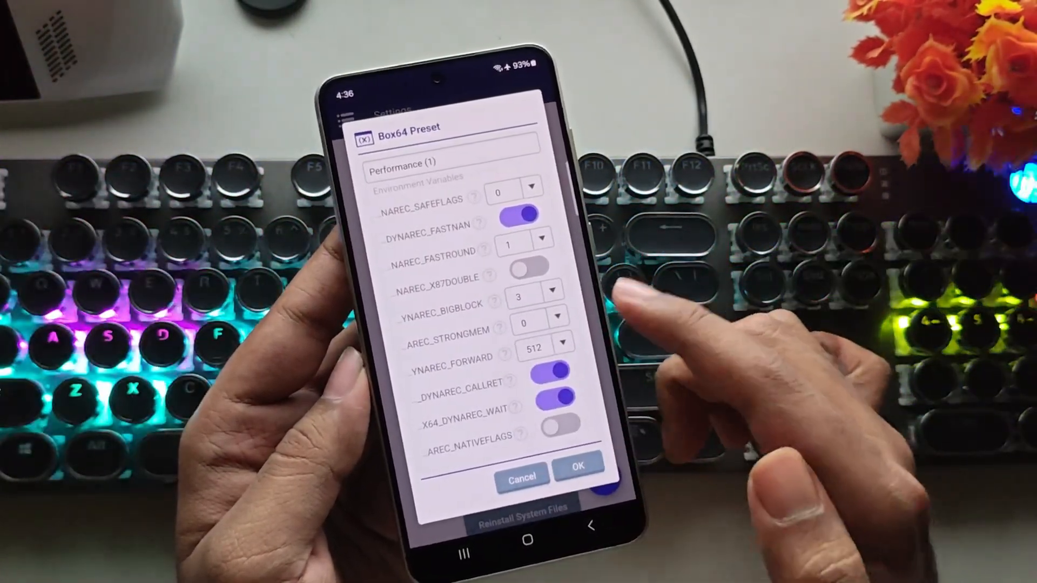
{"action": "left_click", "coordinate": [576, 464]}
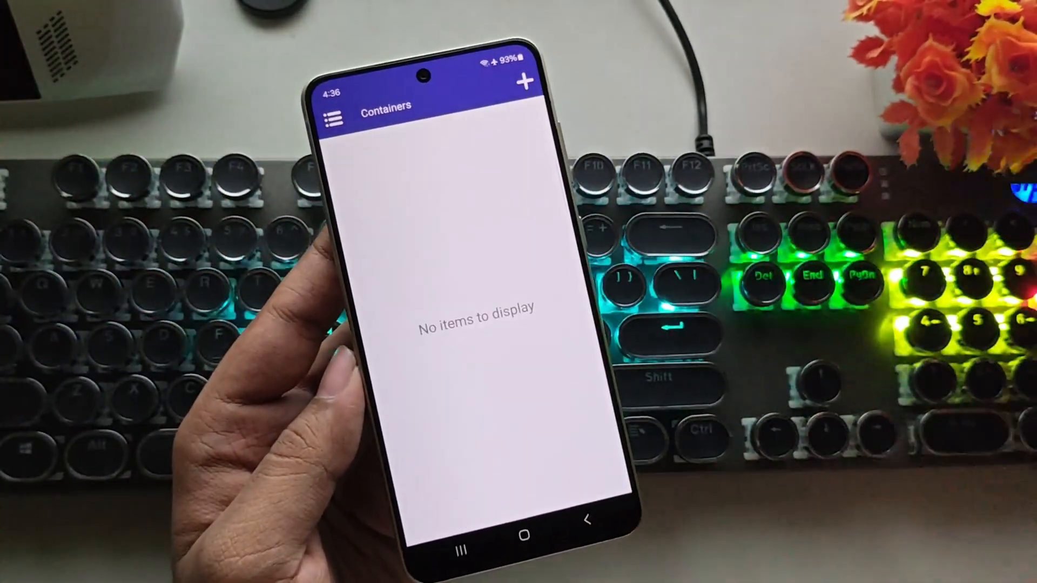
Create a new container and set its screen size to 1067x480 (20:9 ultra wide).
{"action": "left_click", "coordinate": [526, 82]}
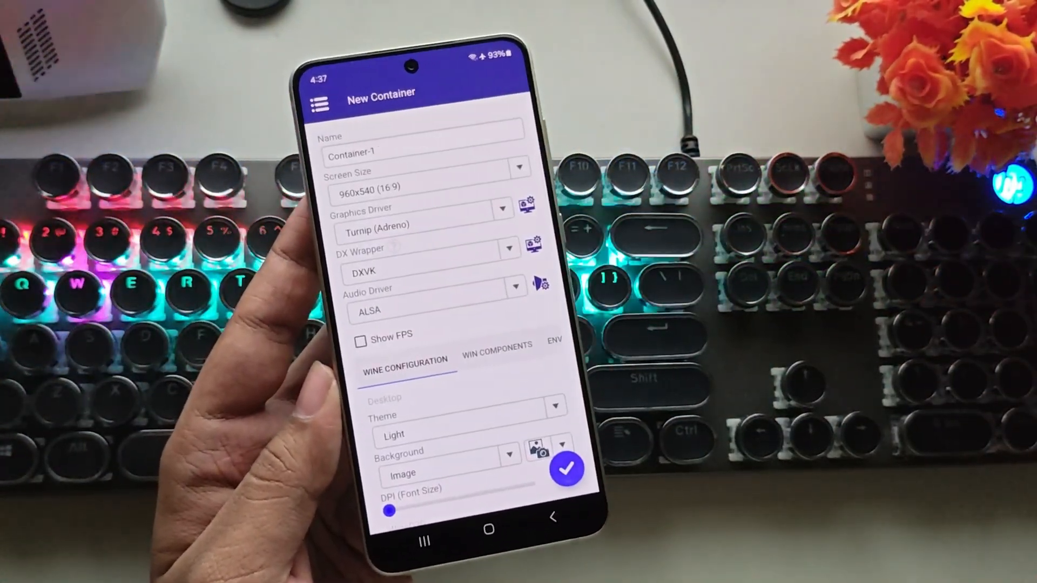
{"action": "left_click", "coordinate": [520, 166]}
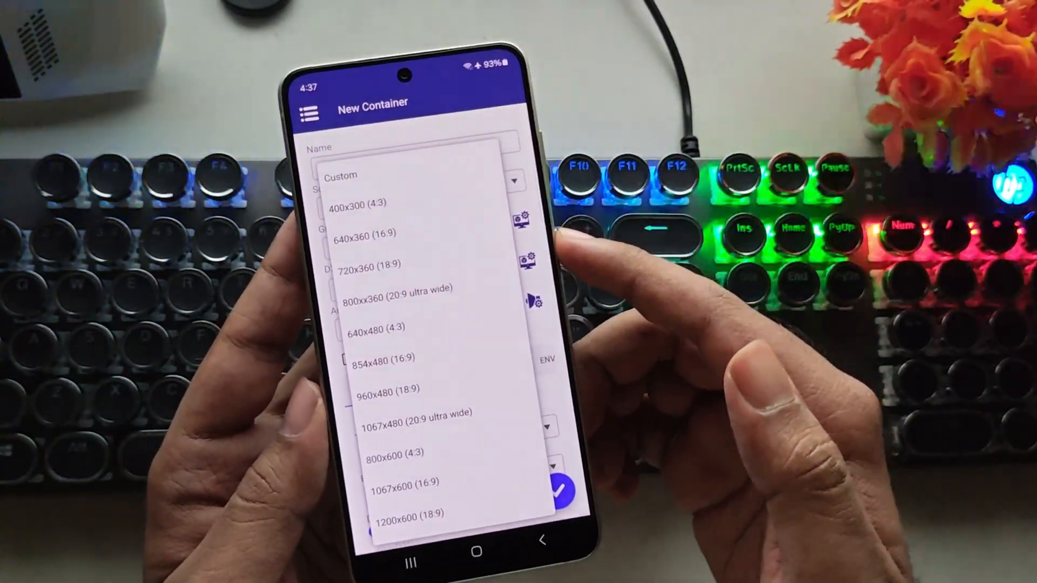
{"action": "left_click", "coordinate": [415, 423]}
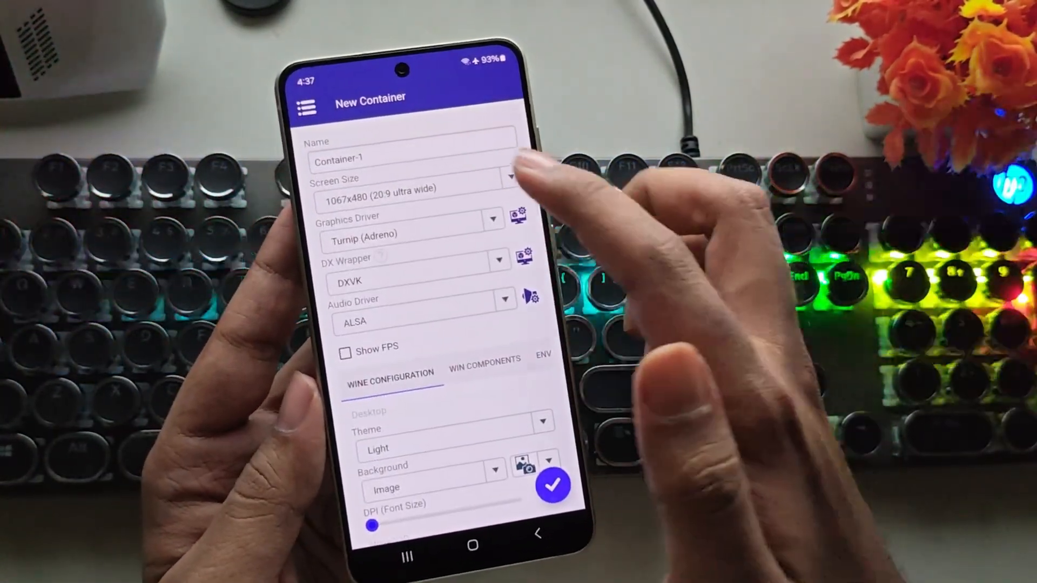
{"action": "left_click", "coordinate": [410, 220]}
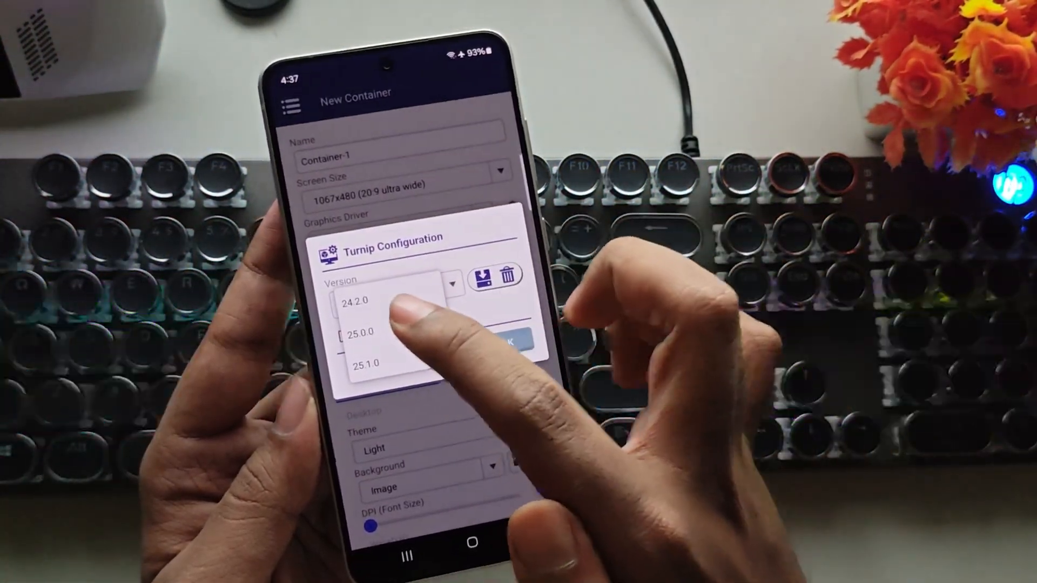
Pick a Turnip driver version and install DXVK 1.10.3 for the container.
{"action": "left_click", "coordinate": [355, 301]}
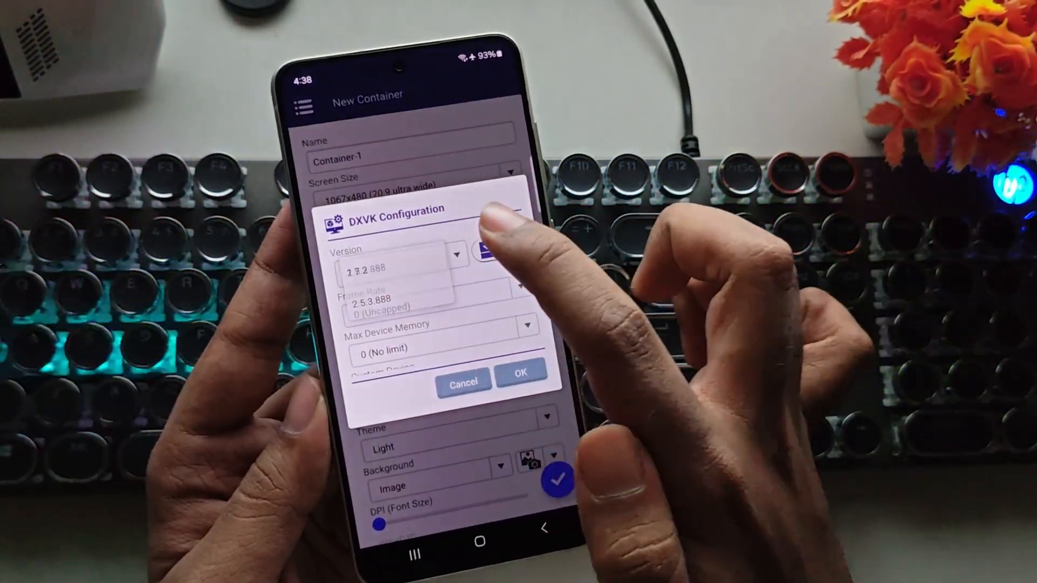
{"action": "left_click", "coordinate": [458, 257]}
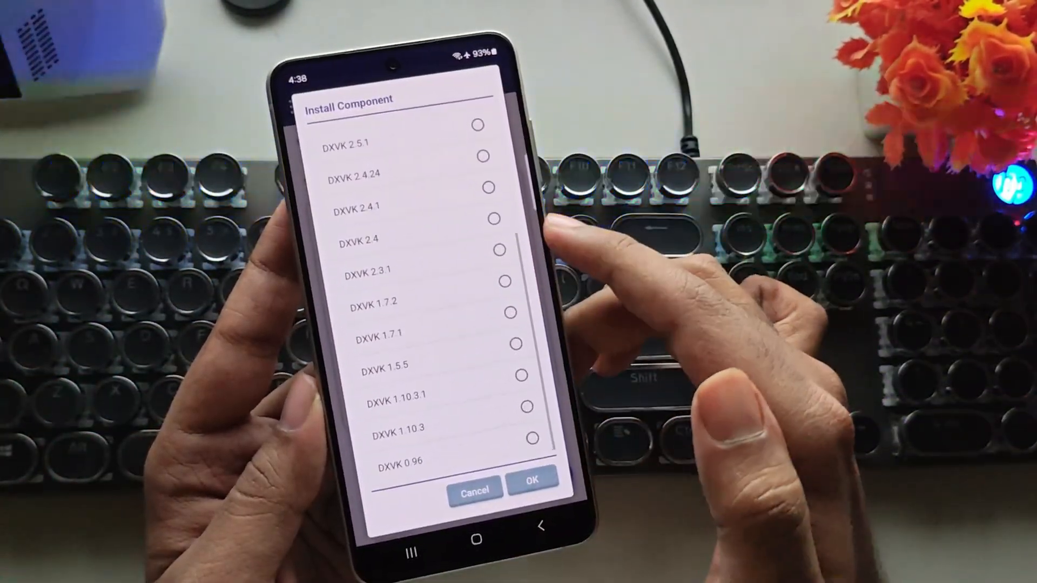
{"action": "left_click", "coordinate": [520, 399]}
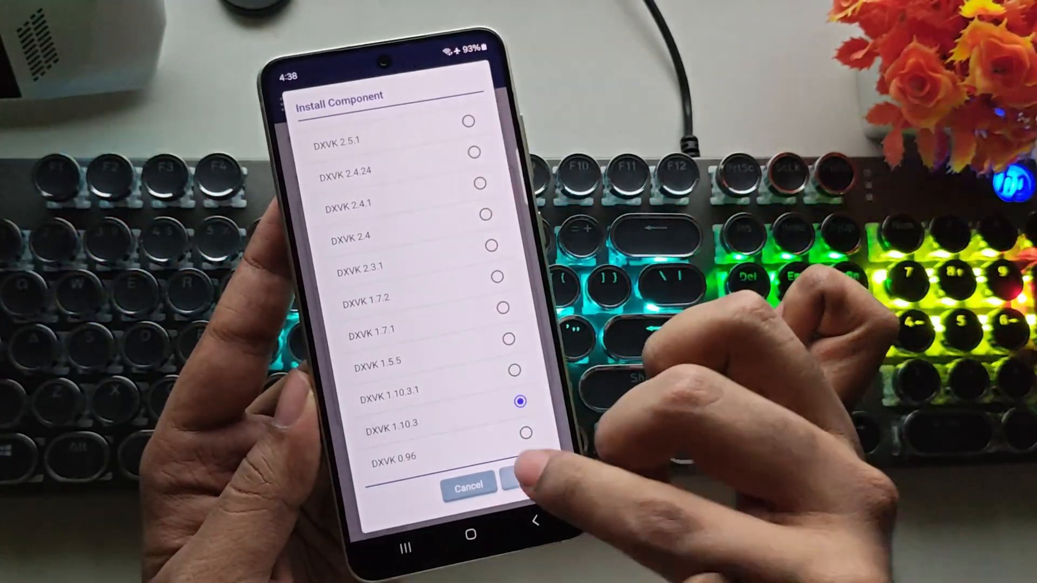
{"action": "left_click", "coordinate": [519, 479]}
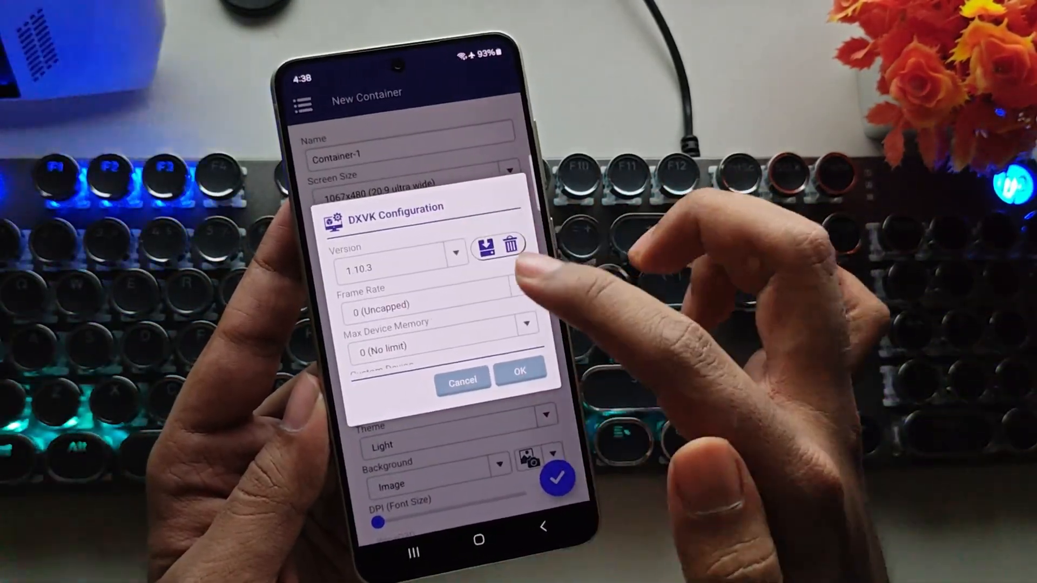
Set the DXVK frame rate, switch audio to PulseAudio and reach Win Components.
{"action": "left_click", "coordinate": [488, 245]}
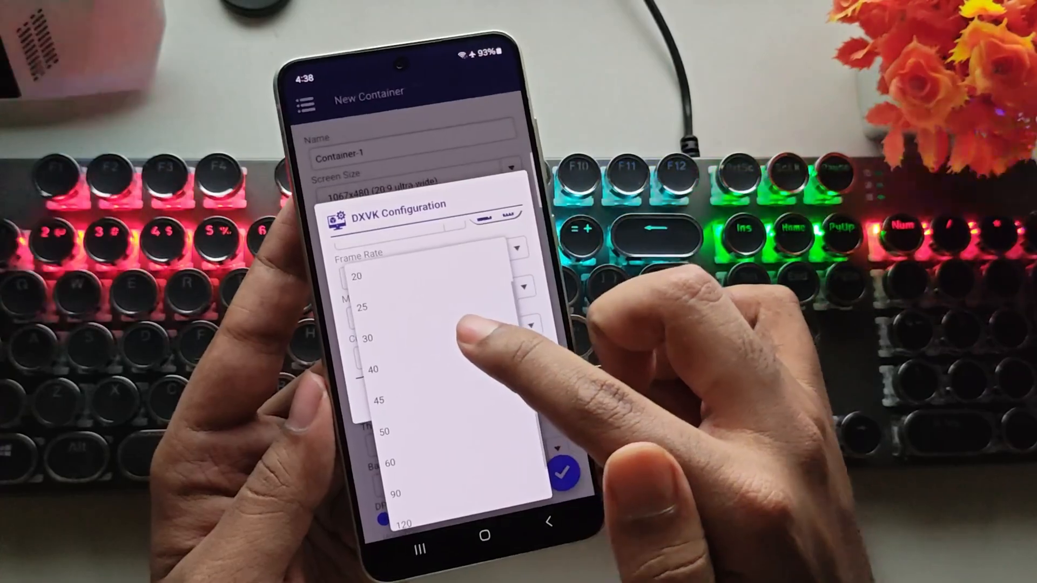
{"action": "scroll", "scroll_direction": "down", "scroll_amount": 3}
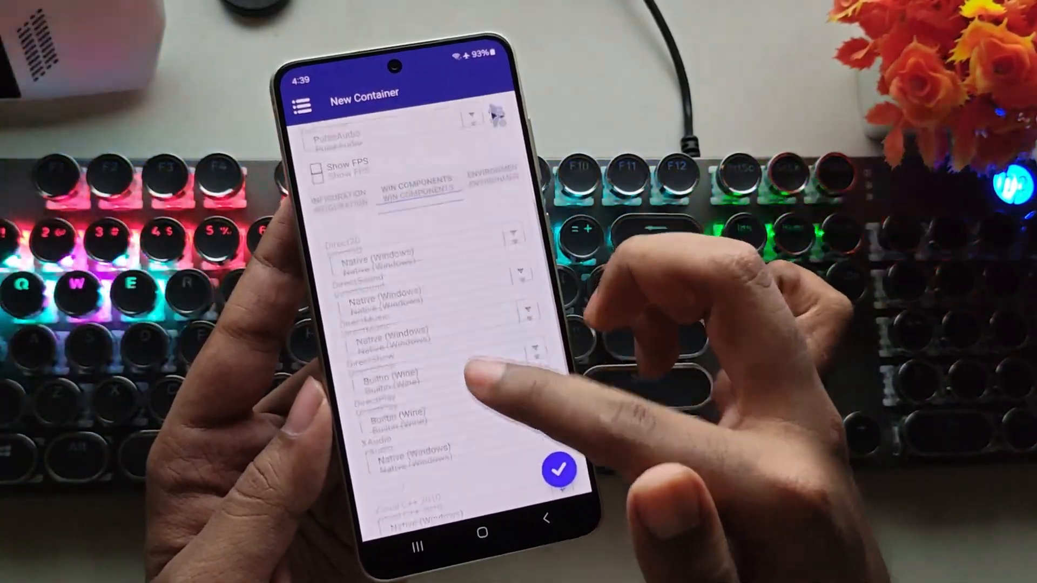
In Advanced settings, set the container's Windows version to Windows 10.
{"action": "scroll", "scroll_direction": "down", "scroll_amount": 3}
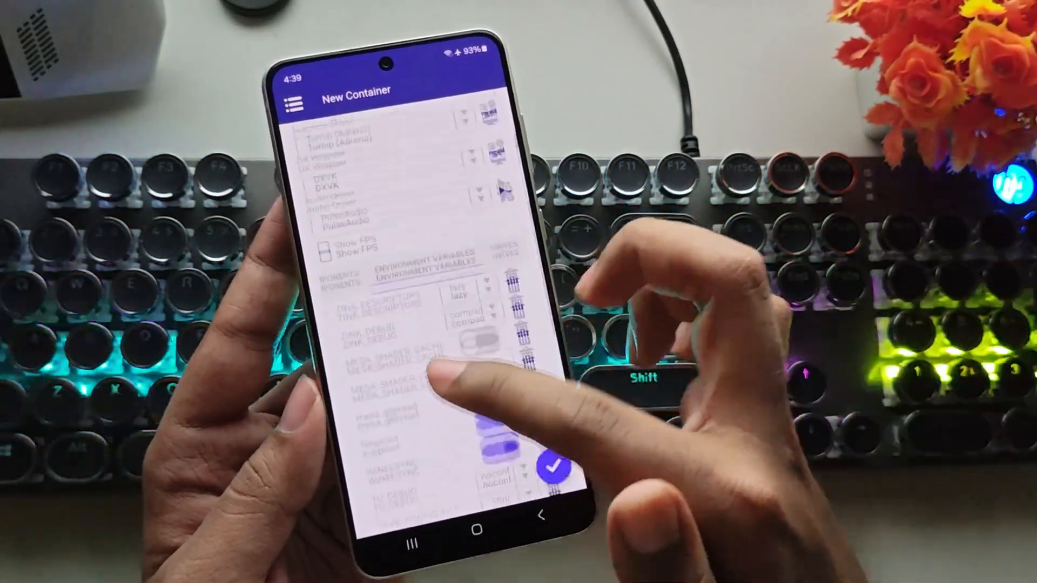
{"action": "left_click", "coordinate": [468, 291]}
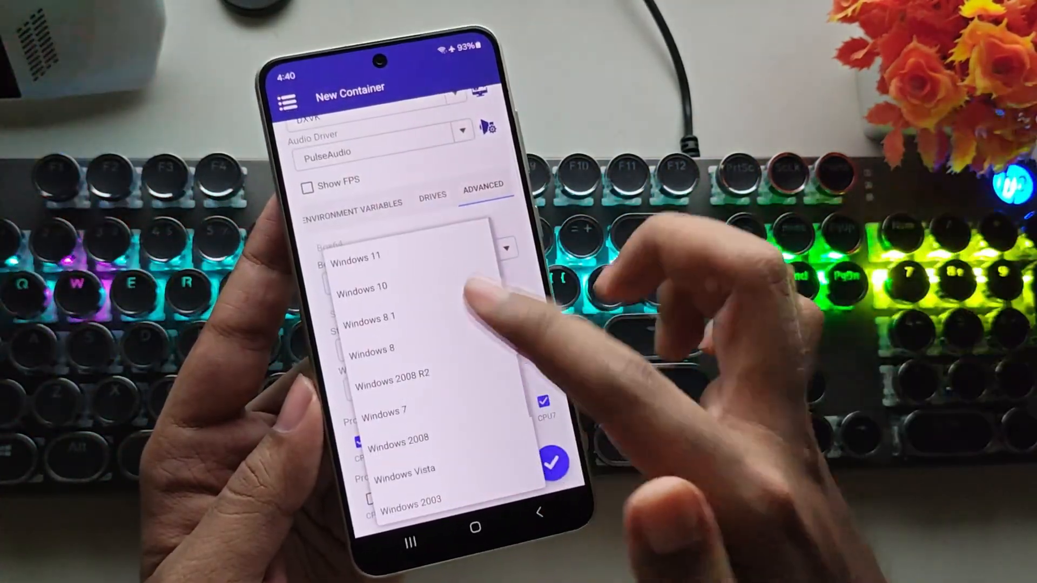
{"action": "left_click", "coordinate": [362, 286]}
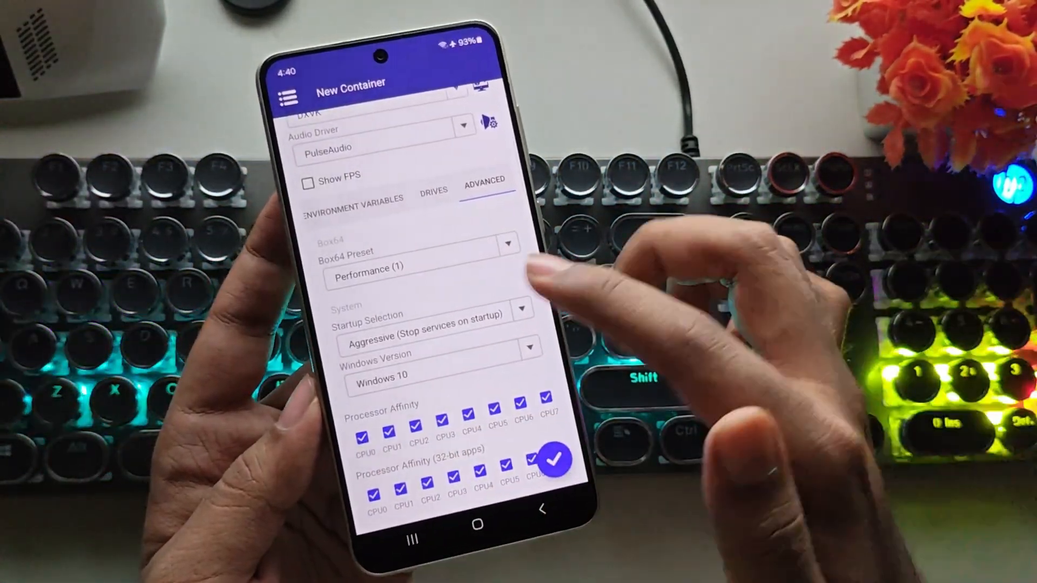
Create Container-1 with the Performance (1) preset and boot its Wine desktop.
{"action": "left_click", "coordinate": [554, 459]}
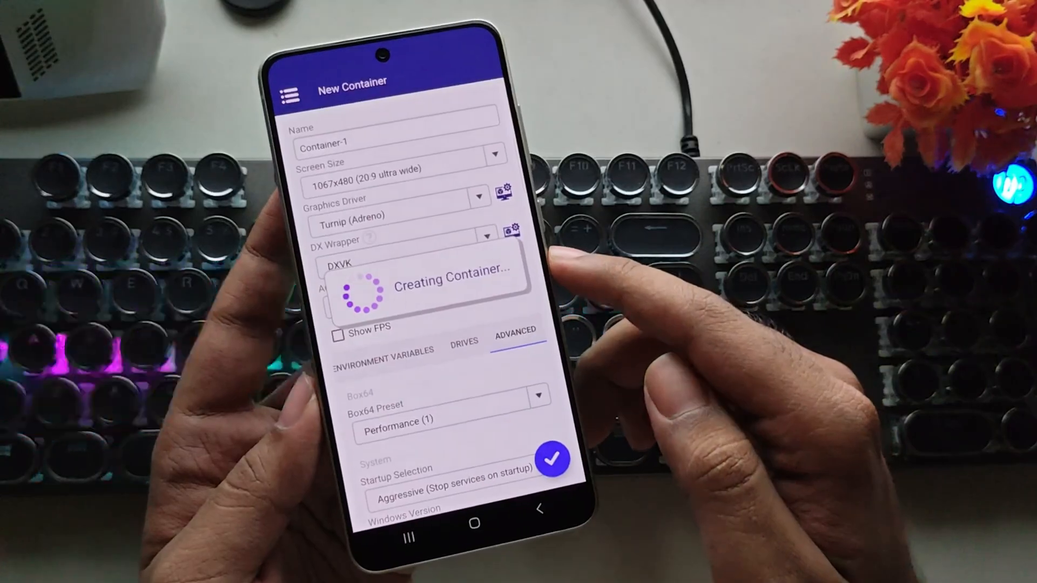
{"action": "left_click", "coordinate": [553, 458]}
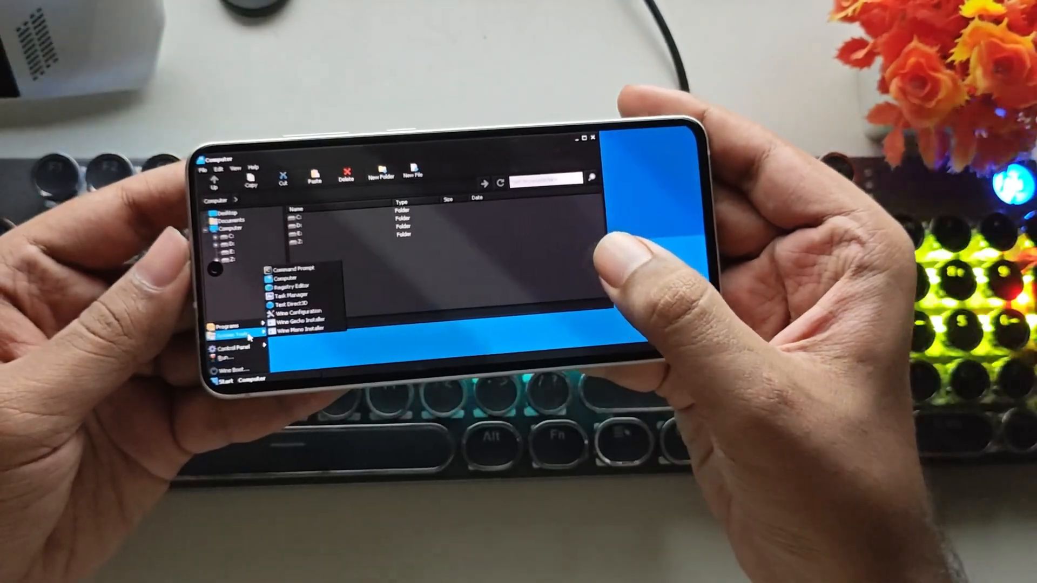
Run the NVIDIA PhysX System Software installer, accept the license and close it when finished.
{"action": "left_click", "coordinate": [286, 295]}
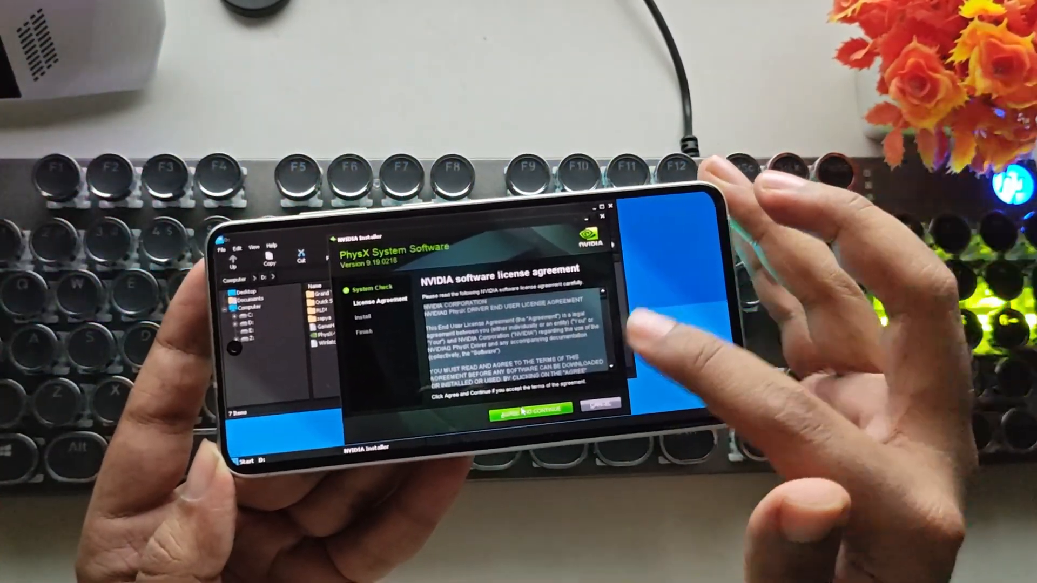
{"action": "left_click", "coordinate": [522, 408]}
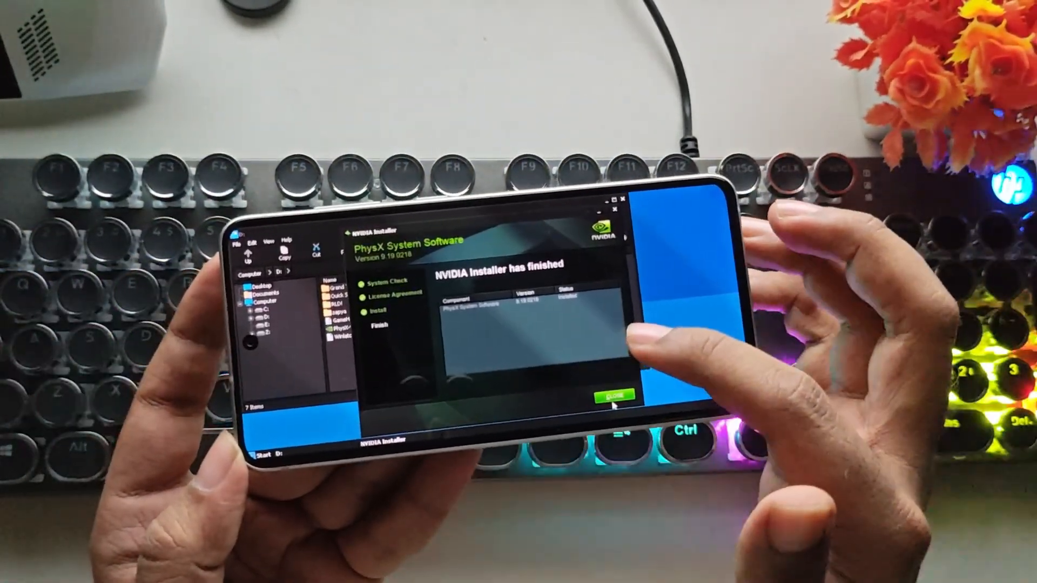
{"action": "left_click", "coordinate": [611, 397]}
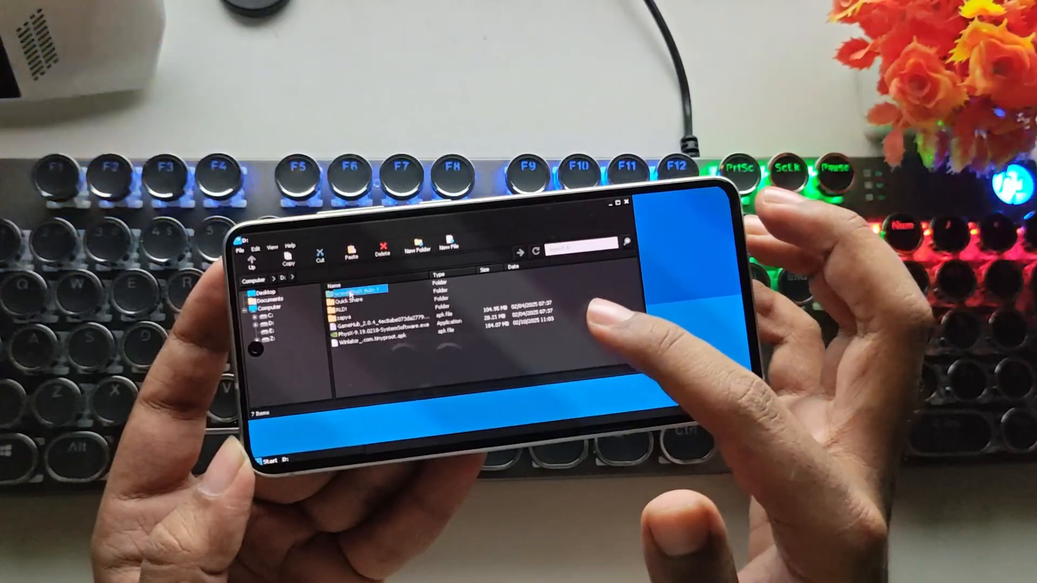